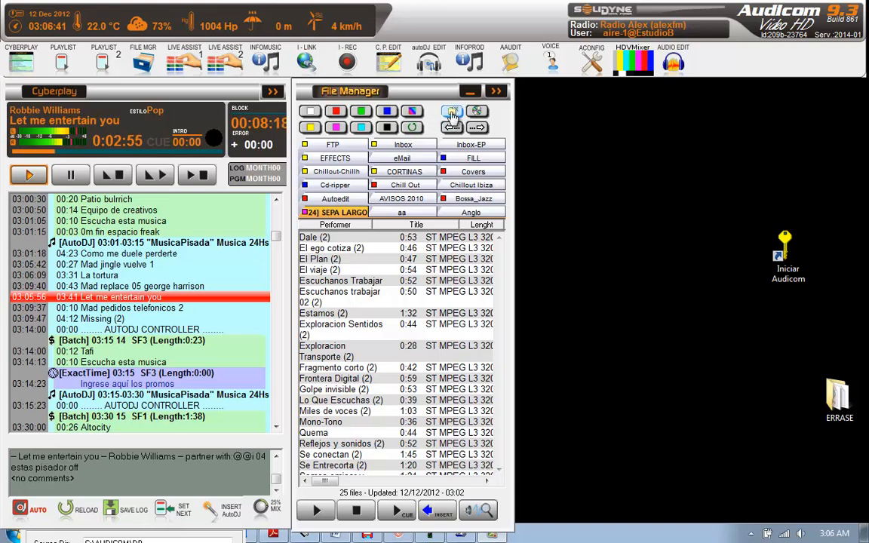
Step: Start a new audio folder in File Manager and name it POP-90s
click(452, 111)
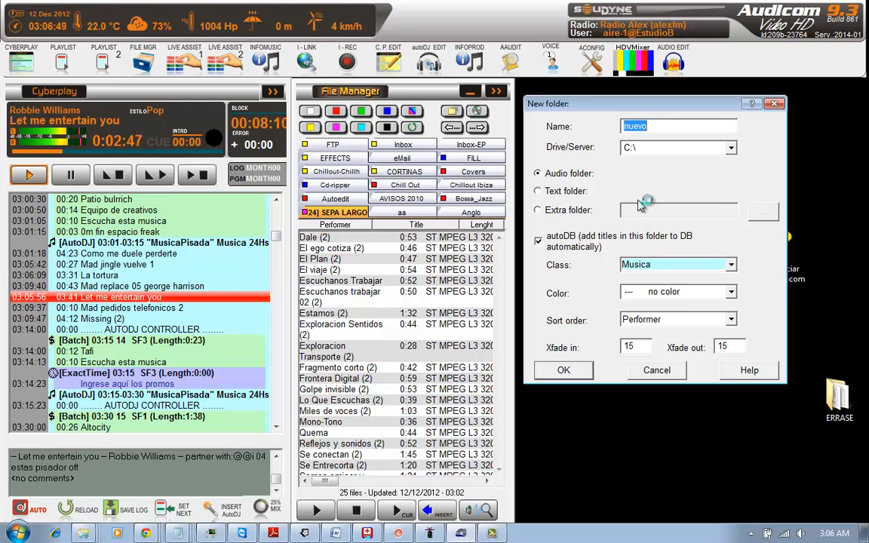
text(POP90)
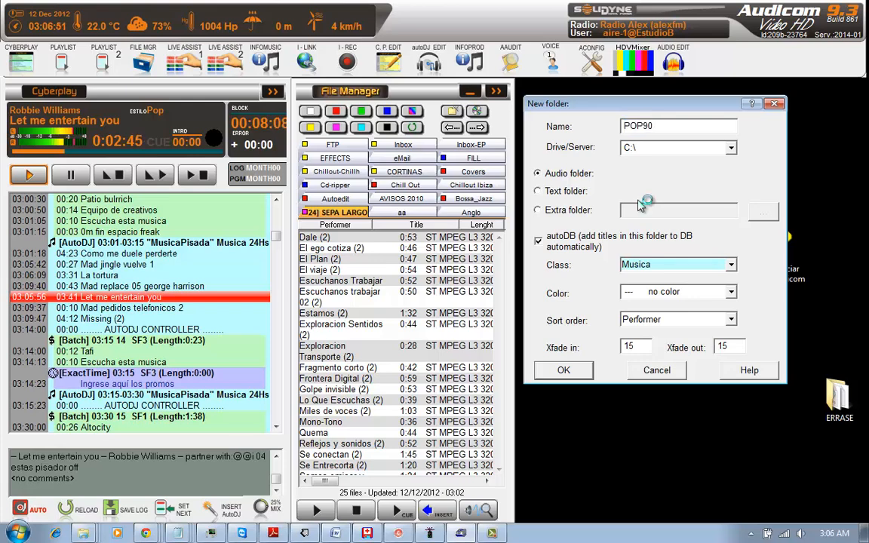
text(s)
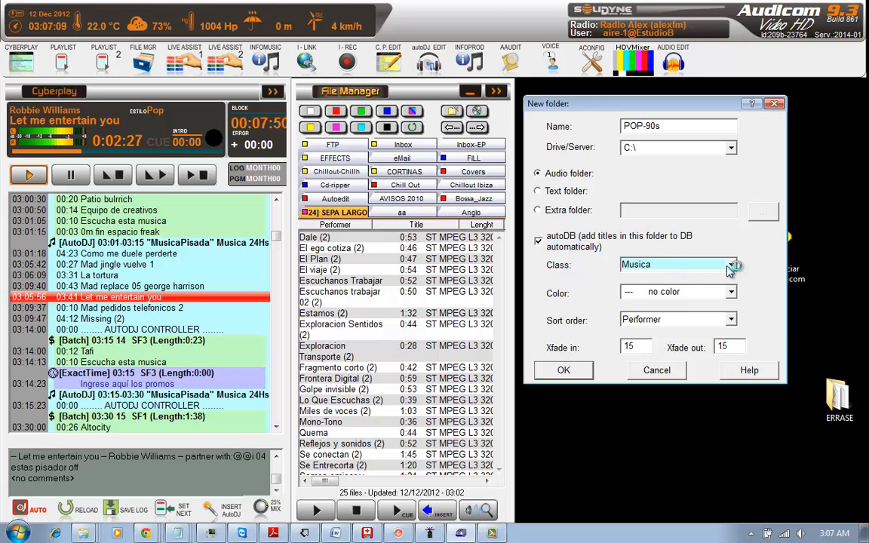
Step: Choose Green as the POP-90s folder's colour
click(729, 292)
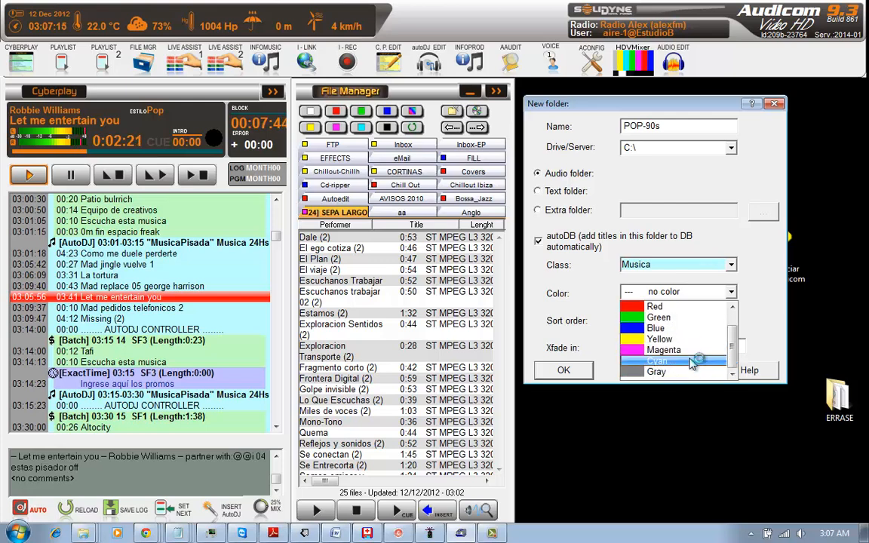
mouse_move(690, 327)
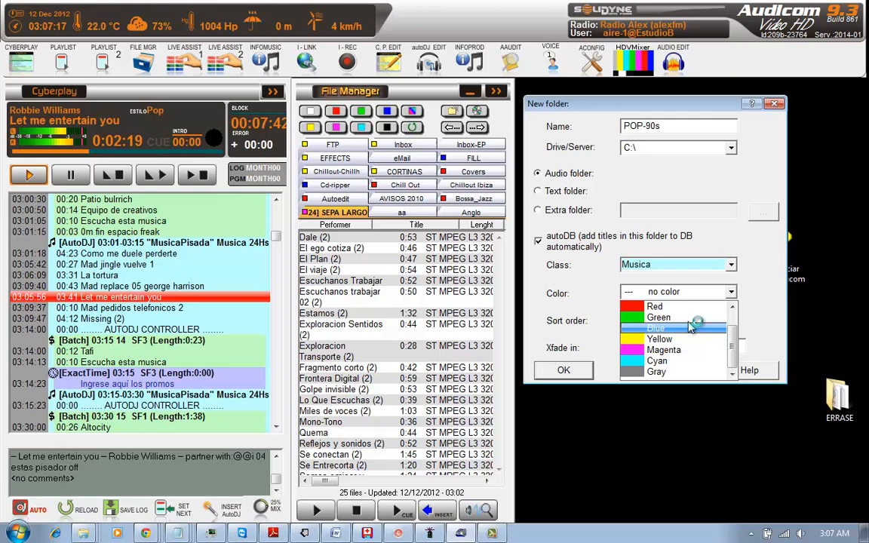
click(659, 318)
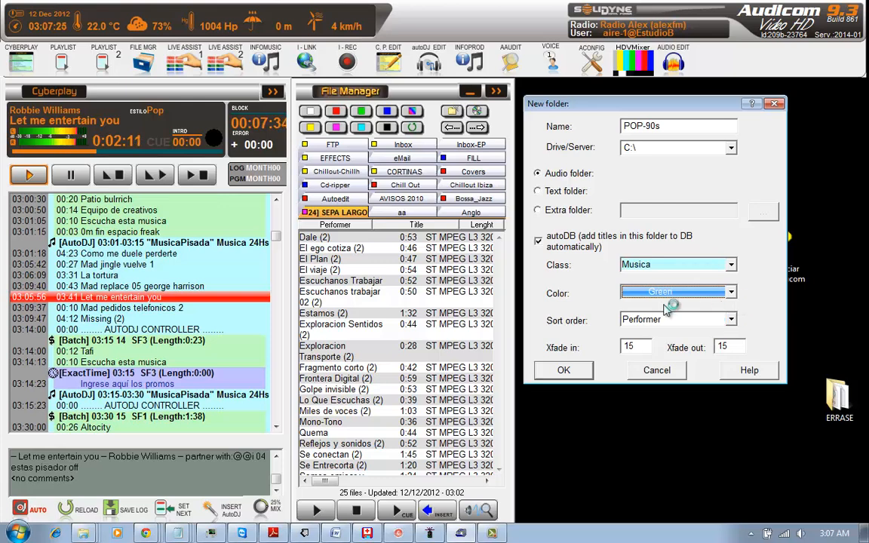
mouse_move(670, 306)
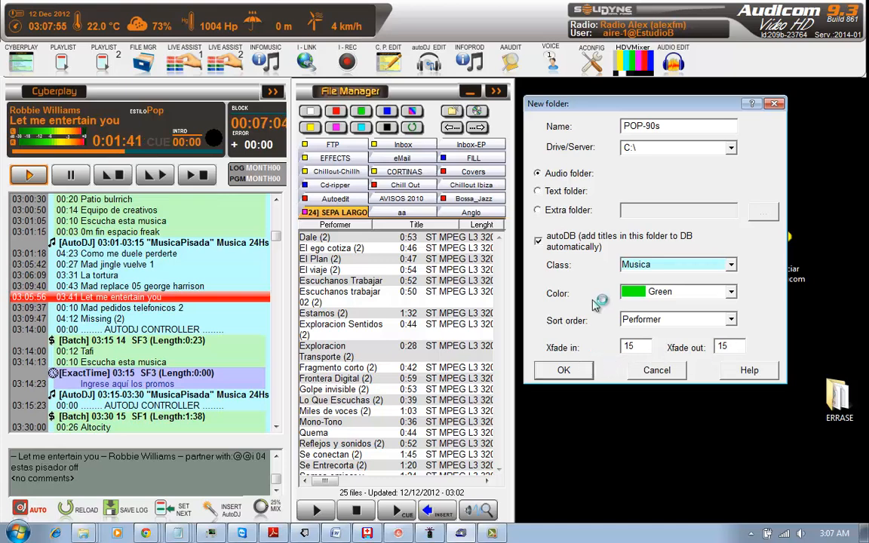
Step: Confirm the dialog so the empty green POP-90s folder appears in File Manager
click(563, 370)
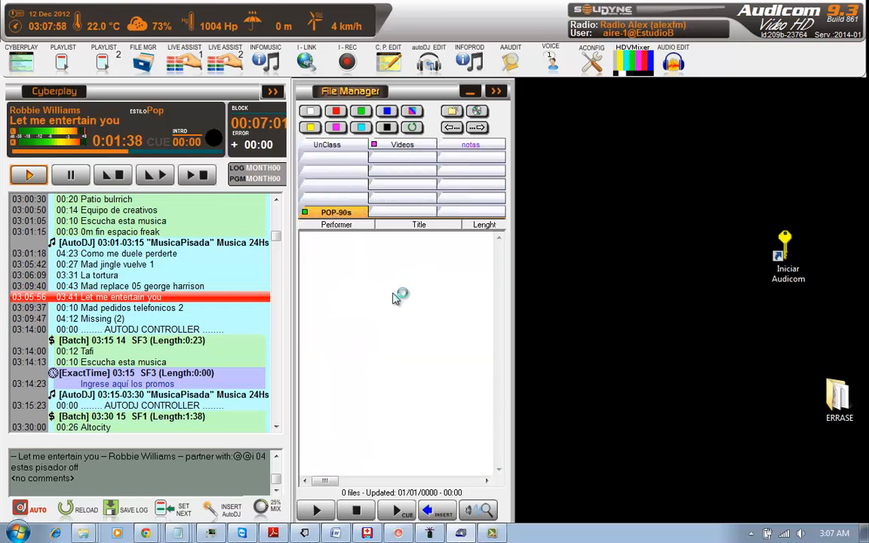
mouse_move(343, 313)
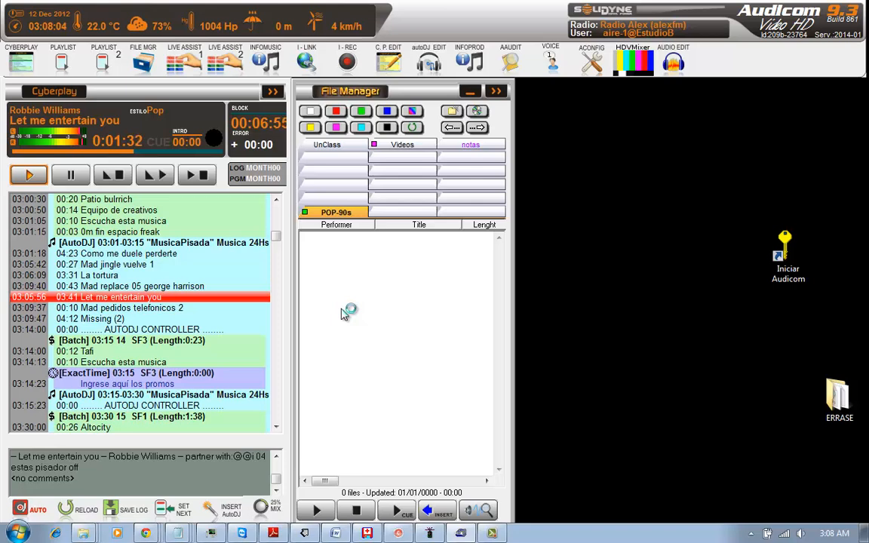
mouse_move(391, 295)
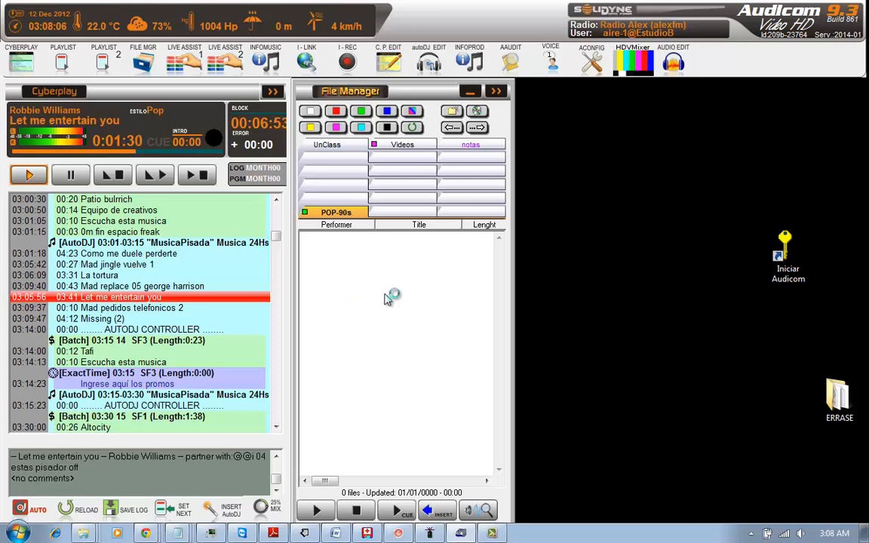
mouse_move(790, 498)
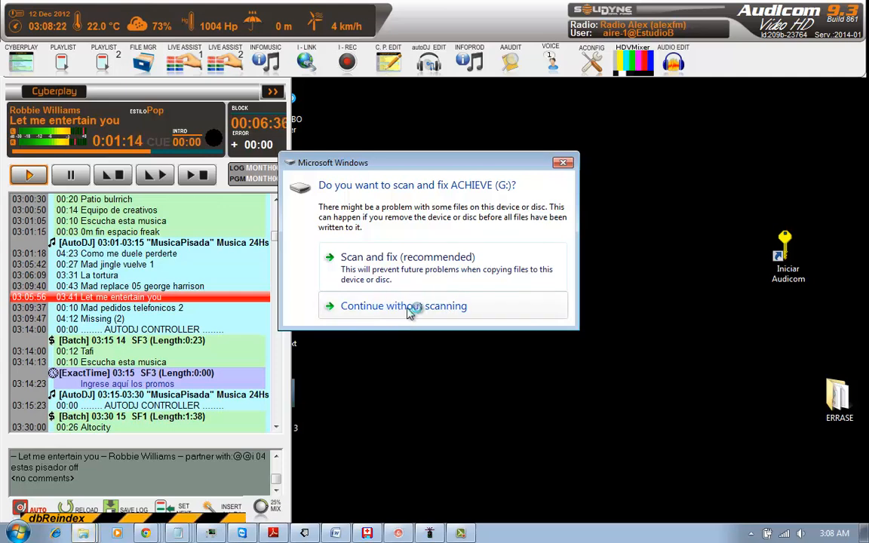
mouse_move(442, 313)
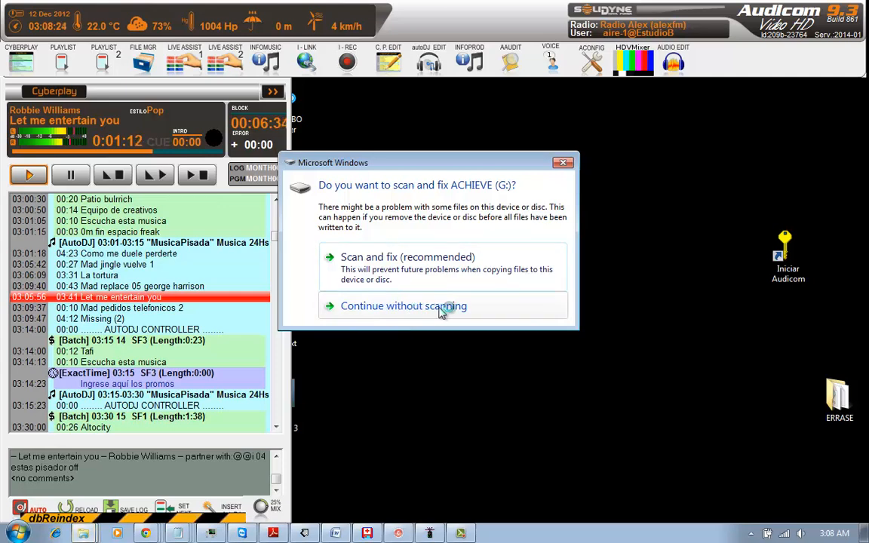
Step: Skip the error scan and view the ACHIEVE (G:) pendrive's files in Explorer
click(403, 305)
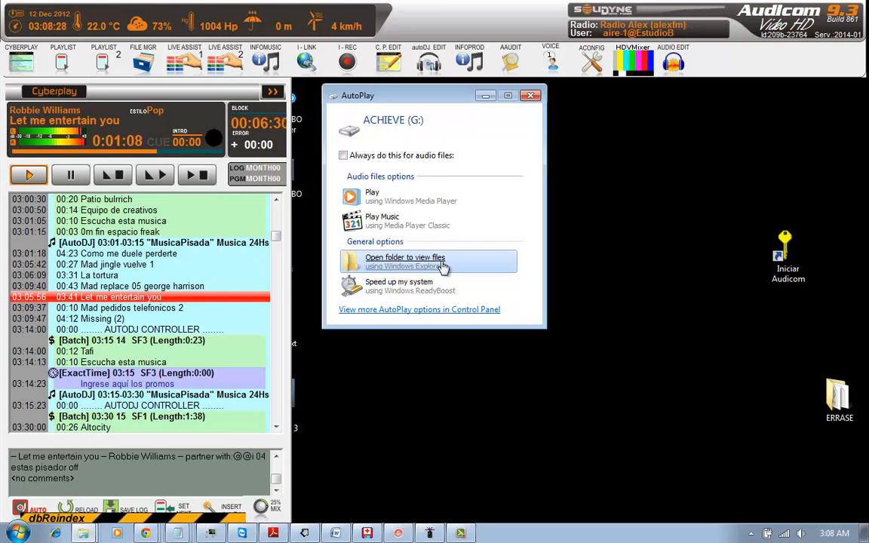
click(405, 261)
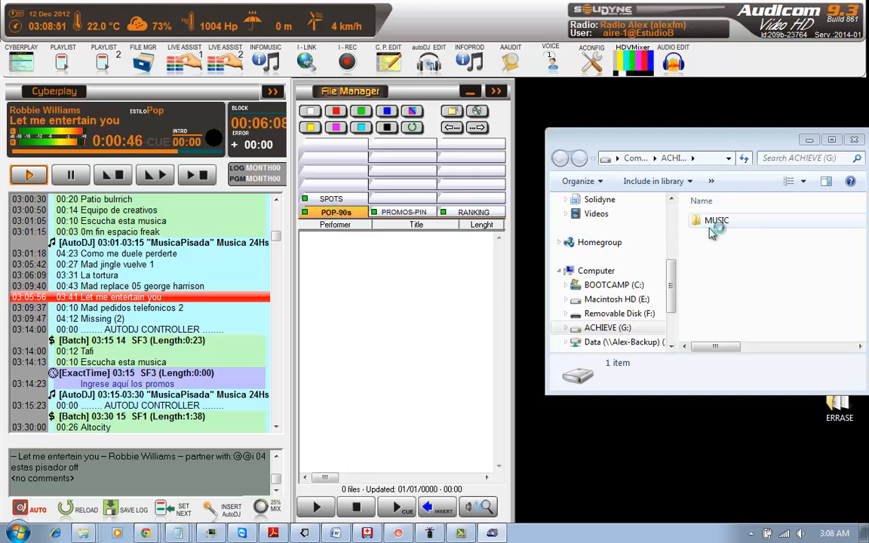
Step: Enter the MUSIC folder on the pendrive to list its 19 MP3 songs
double_click(716, 221)
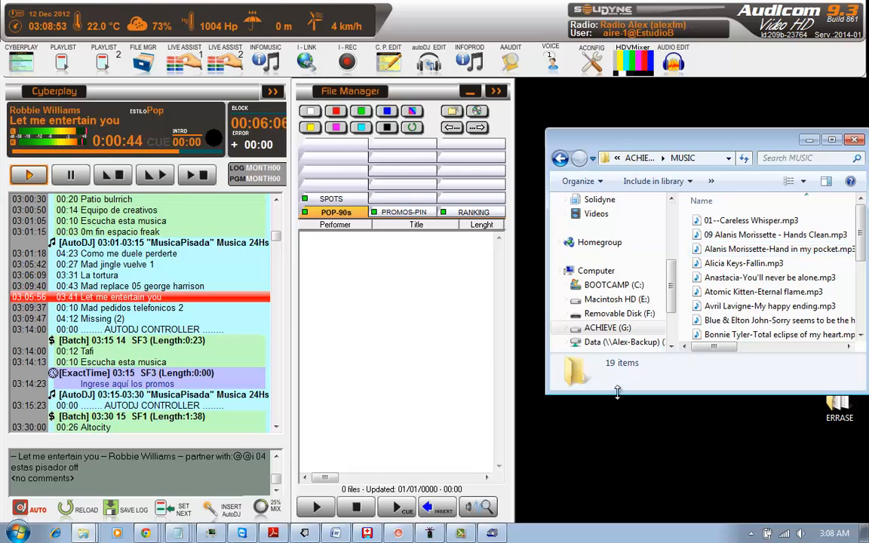